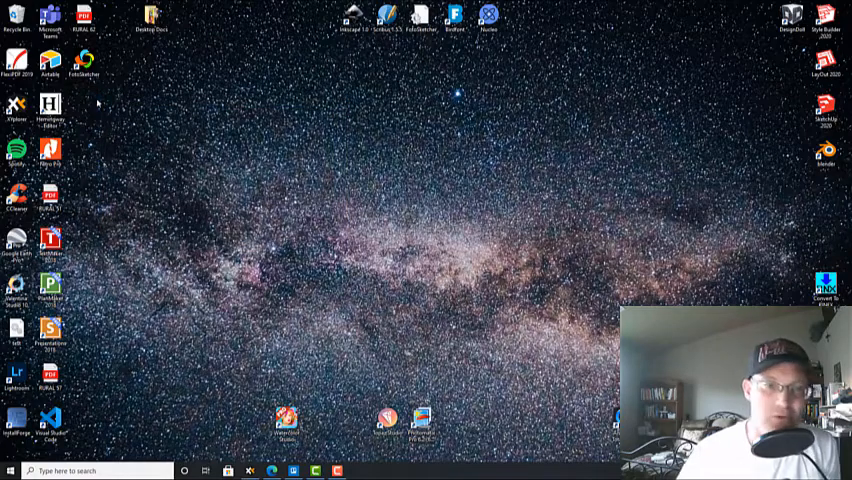
pyautogui.moveTo(348, 172)
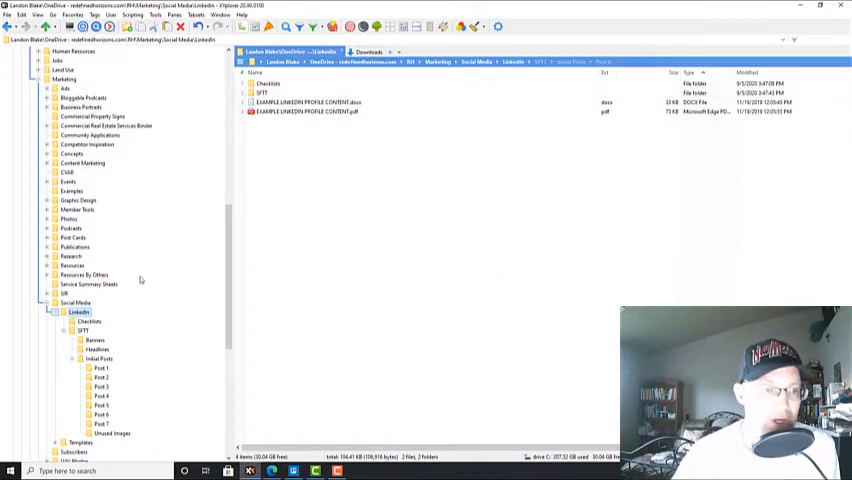
pyautogui.moveTo(318, 172)
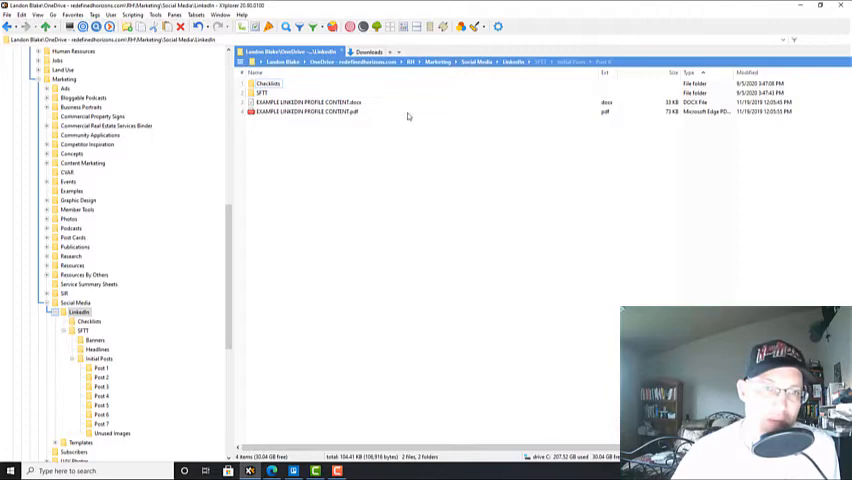
# View LINKEDIN PROFILE CHECKLIST.pdf from the Checklists folder in Edge, then return to XYplorer
pyautogui.click(268, 84)
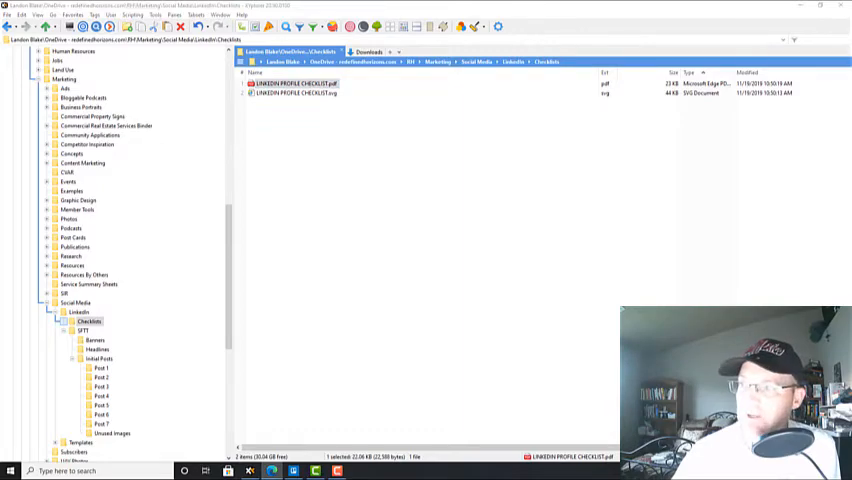
pyautogui.doubleClick(300, 84)
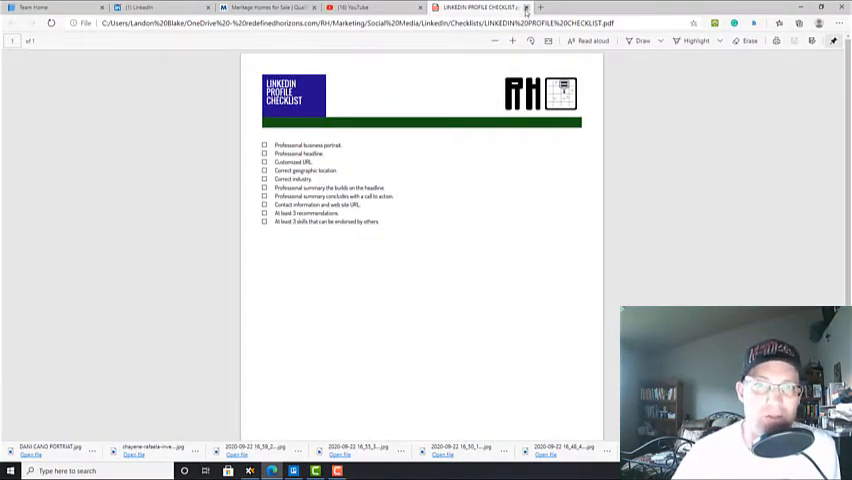
pyautogui.click(360, 8)
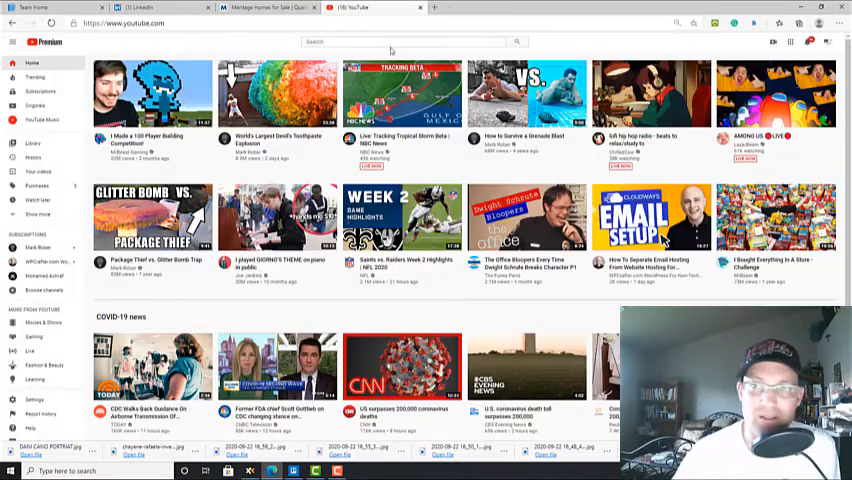
pyautogui.click(150, 8)
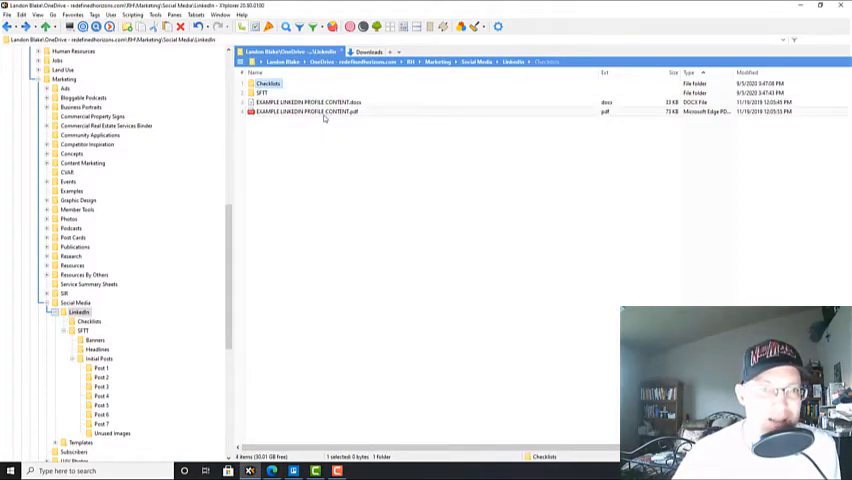
pyautogui.click(304, 112)
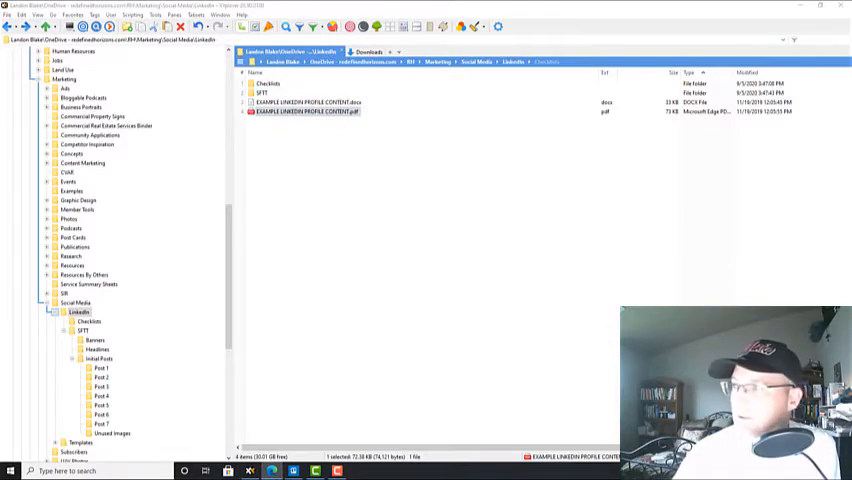
# Read the Example LinkedIn Profile Content PDF in Edge, then return to the file manager
pyautogui.doubleClick(304, 112)
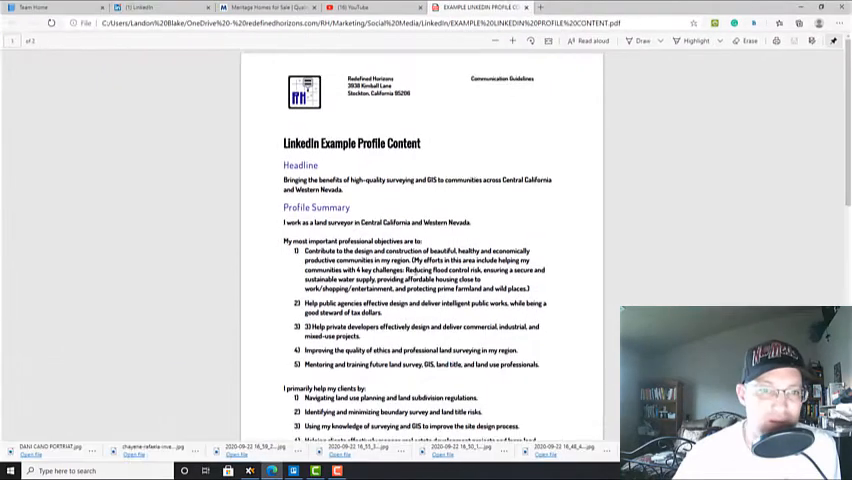
pyautogui.scroll(-3)
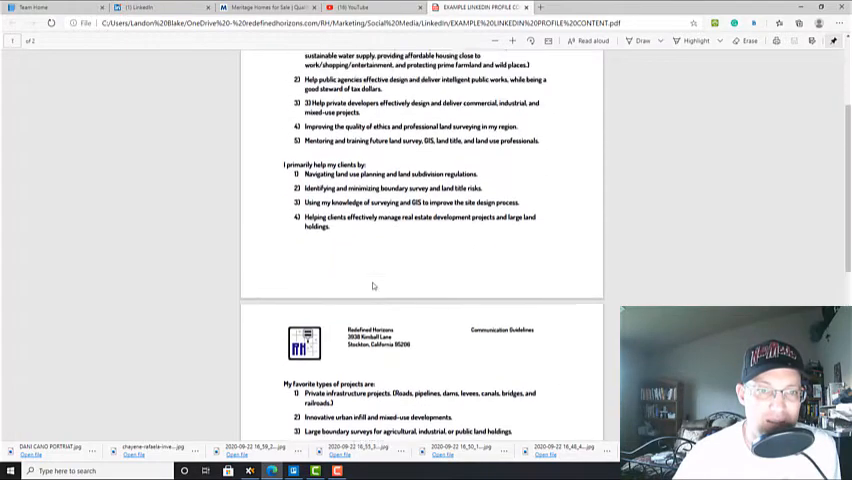
pyautogui.scroll(3)
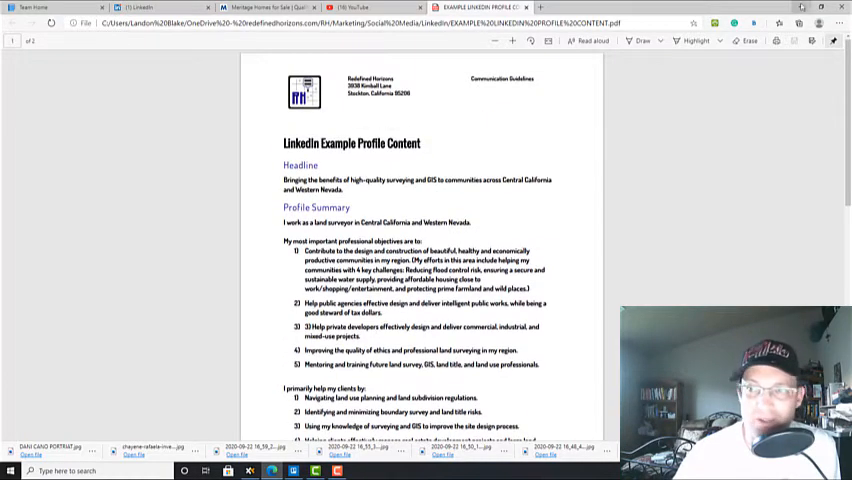
pyautogui.moveTo(528, 8)
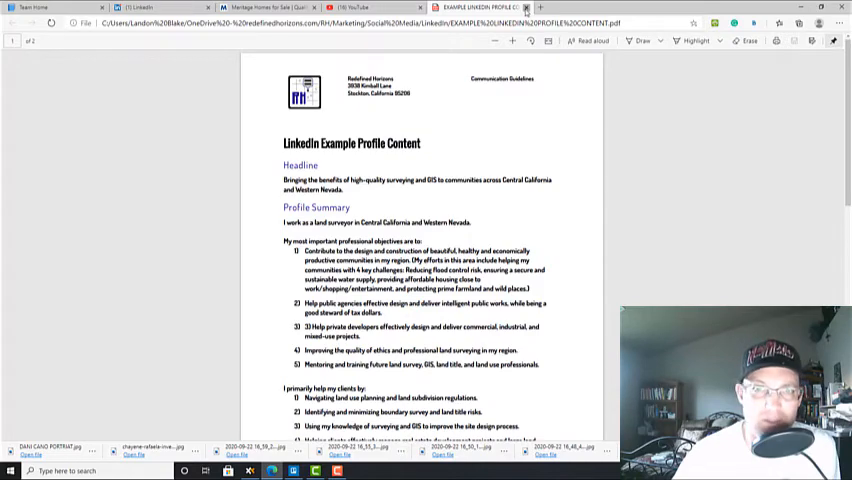
pyautogui.click(136, 8)
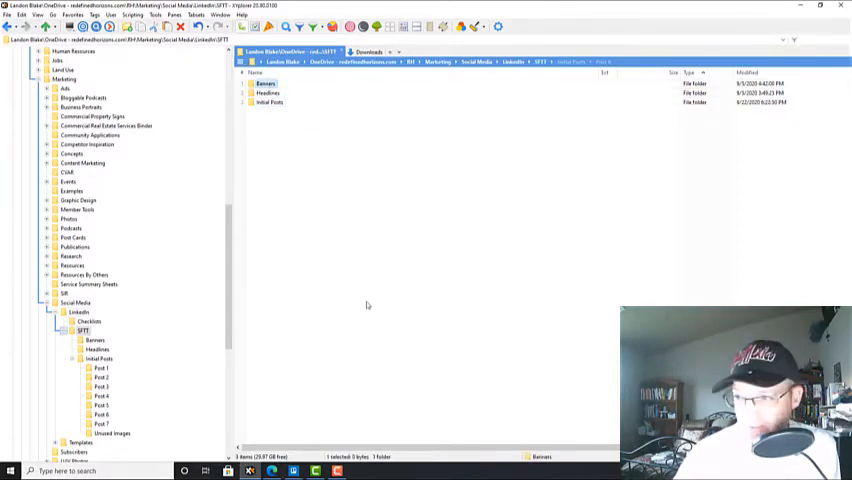
# Select the Banners folder inside the SITT folder
pyautogui.click(268, 92)
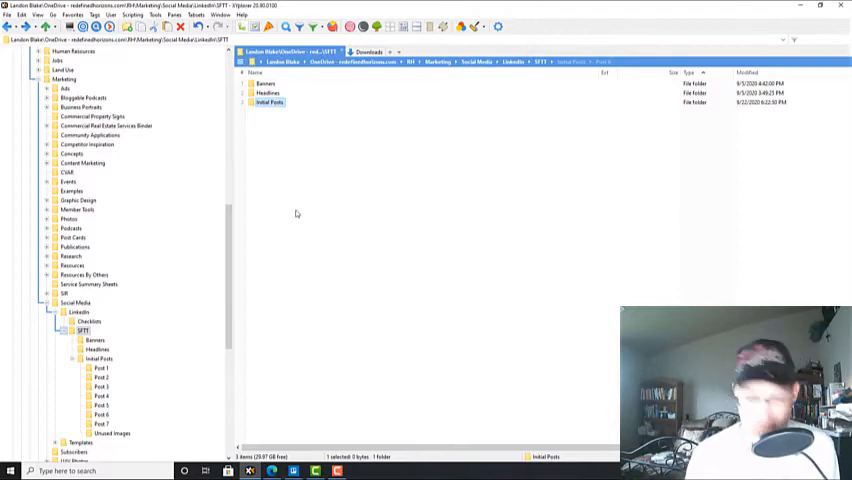
pyautogui.moveTo(276, 168)
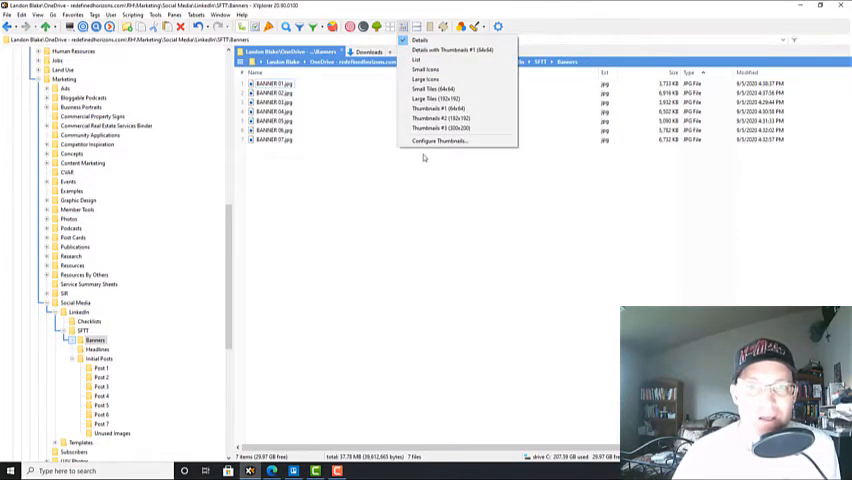
# Show the Banners folder's JPG images as thumbnails
pyautogui.click(428, 98)
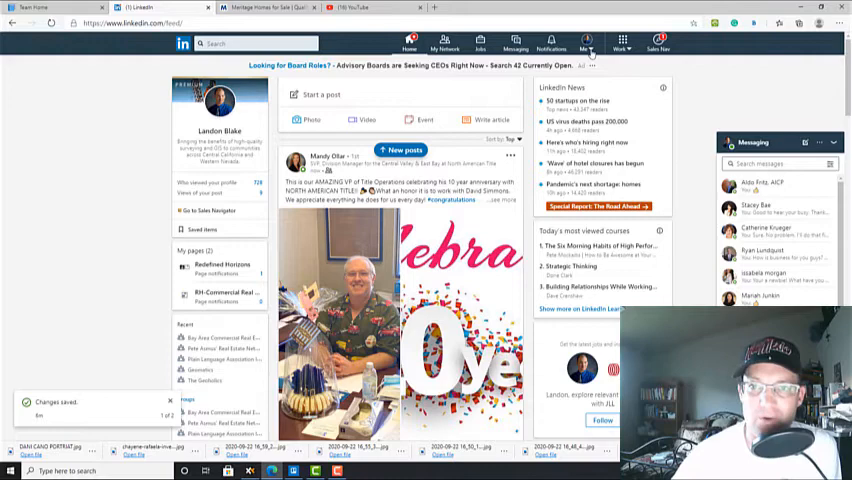
# Go to the own LinkedIn profile page from the Me account menu
pyautogui.click(584, 44)
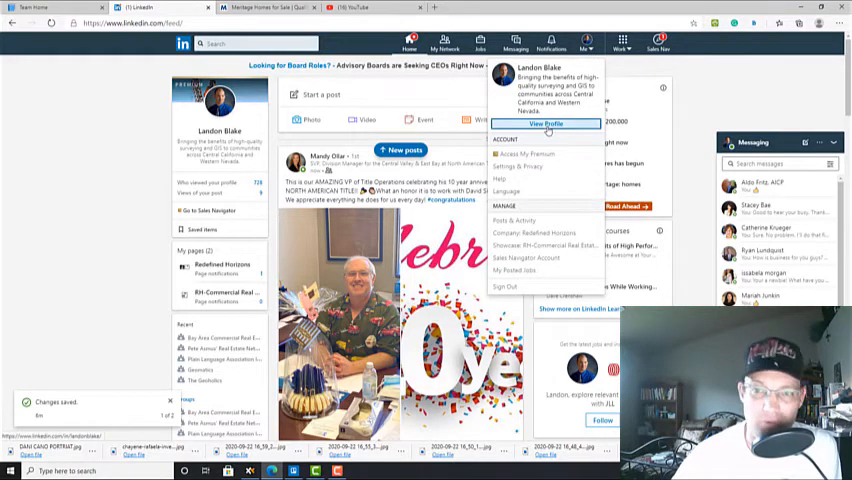
pyautogui.click(546, 124)
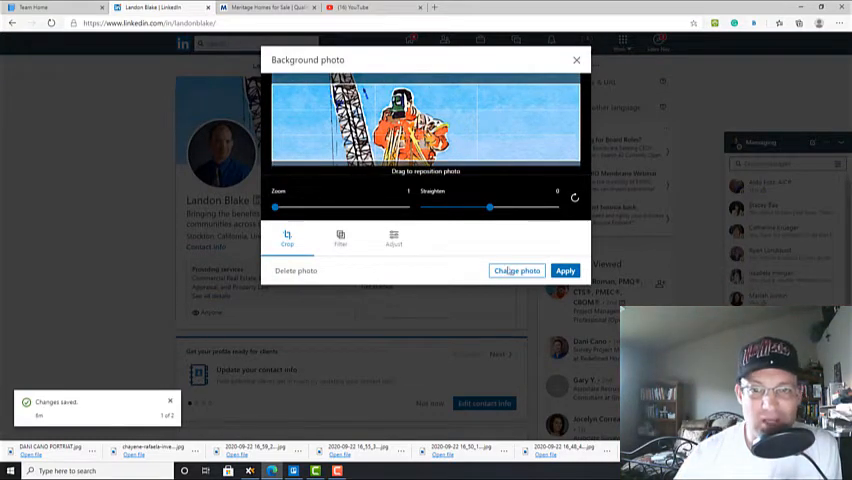
# Upload a BANNER image from the Marketing > Banners folder as the profile background photo
pyautogui.click(516, 270)
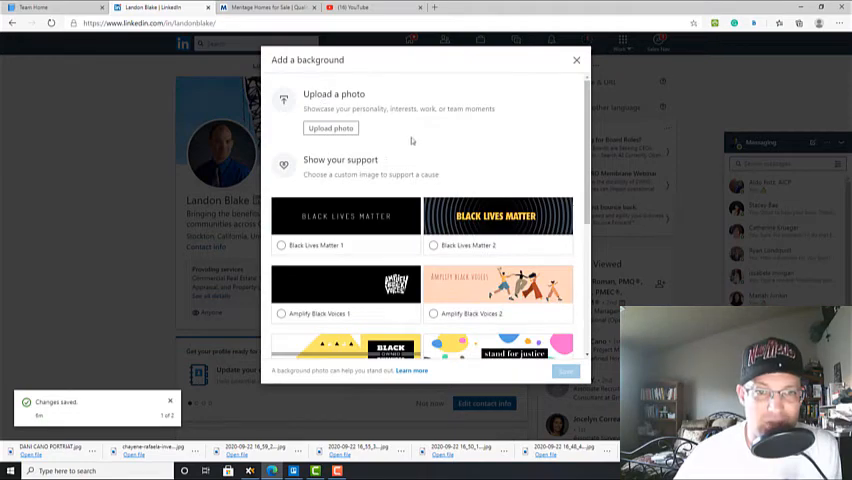
pyautogui.click(332, 128)
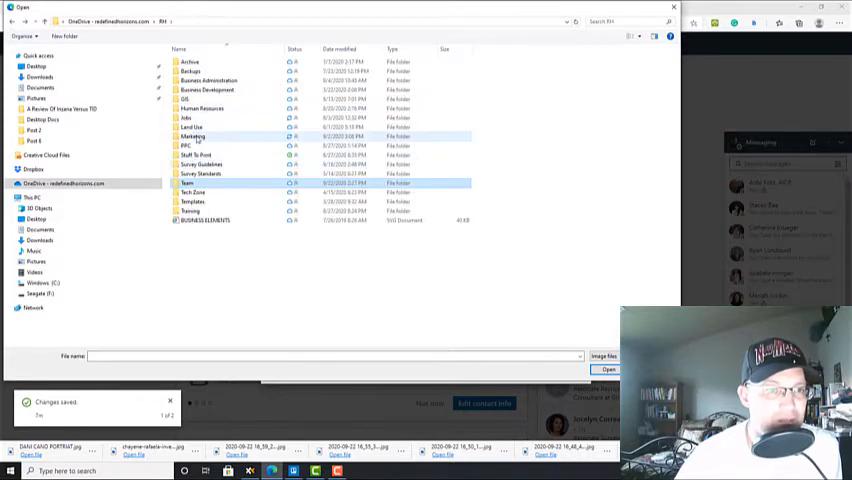
pyautogui.doubleClick(192, 136)
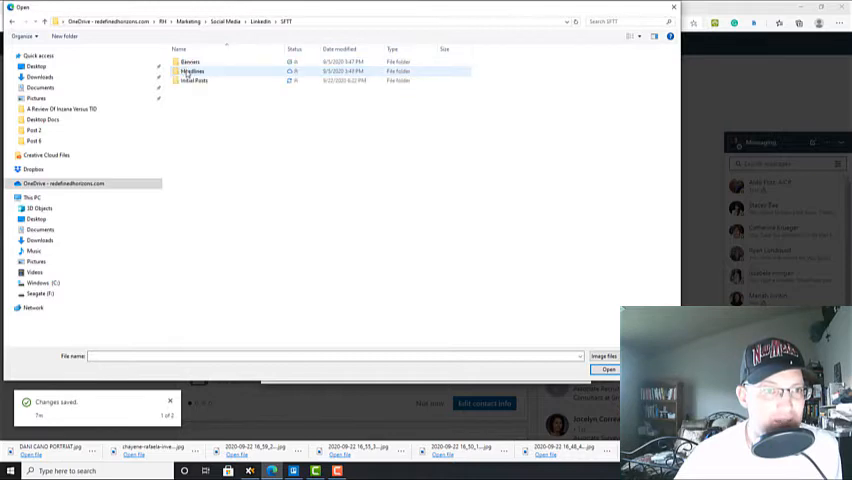
pyautogui.doubleClick(190, 60)
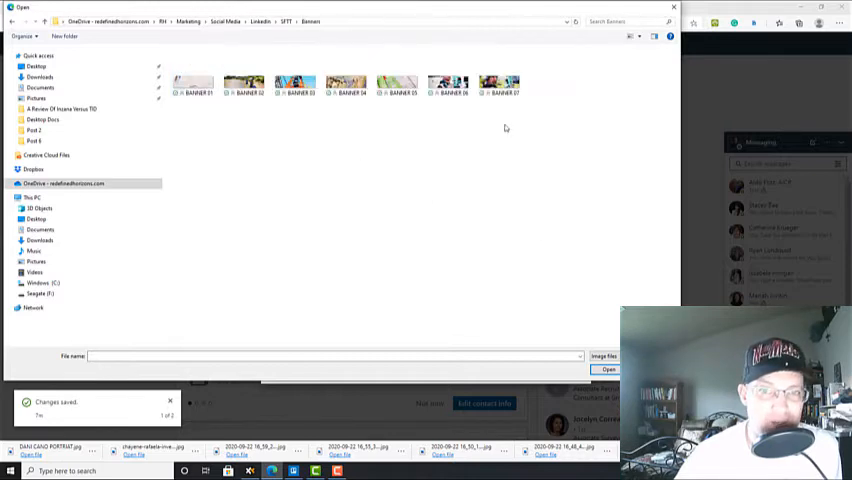
pyautogui.moveTo(440, 178)
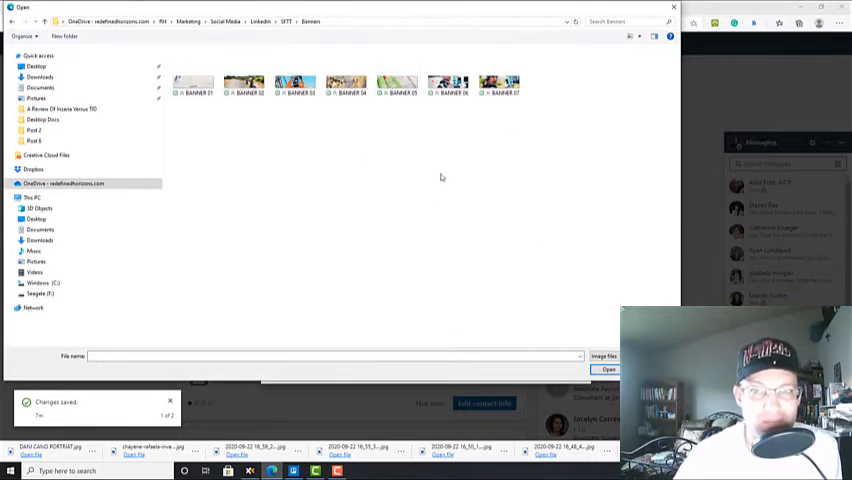
pyautogui.click(448, 84)
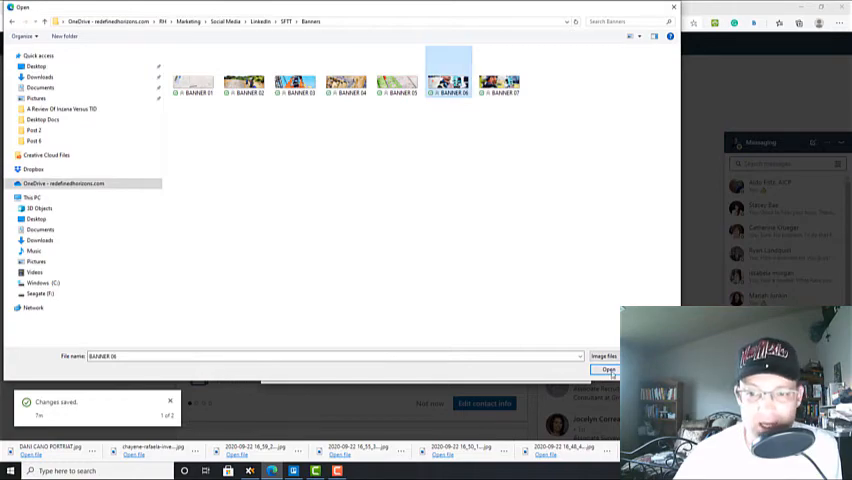
pyautogui.click(608, 370)
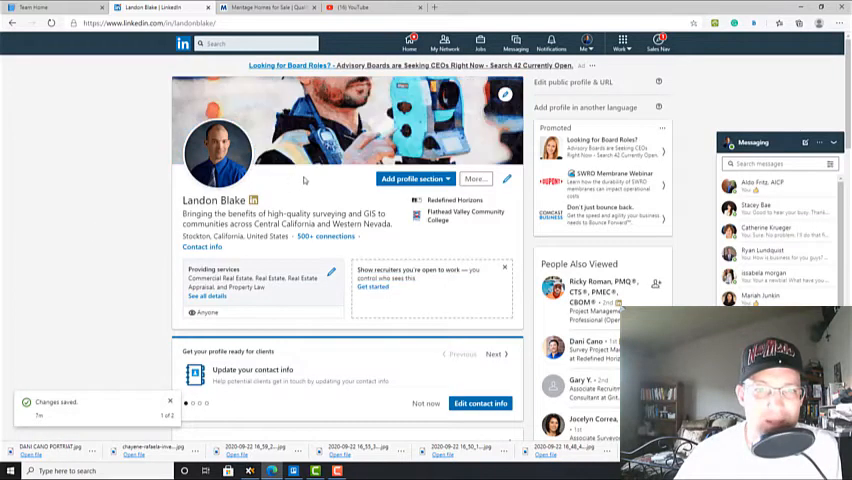
pyautogui.moveTo(336, 250)
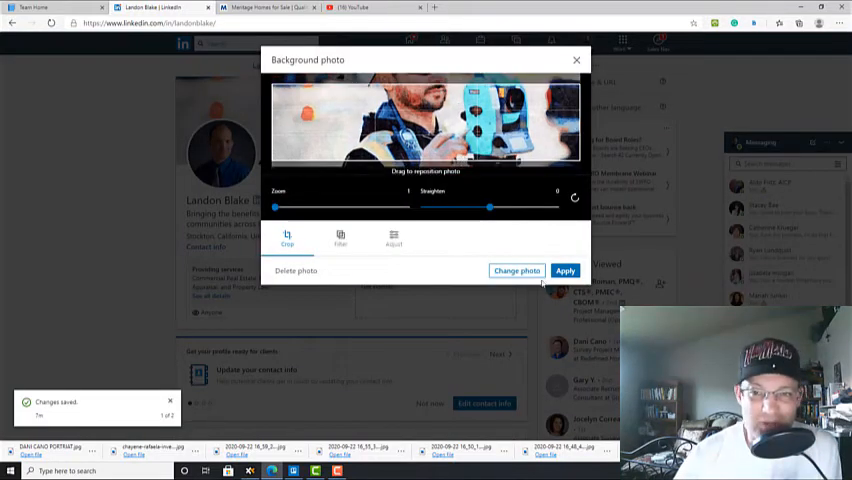
# Upload the aerial BANNER image and apply it as the profile background, saving the change
pyautogui.click(516, 270)
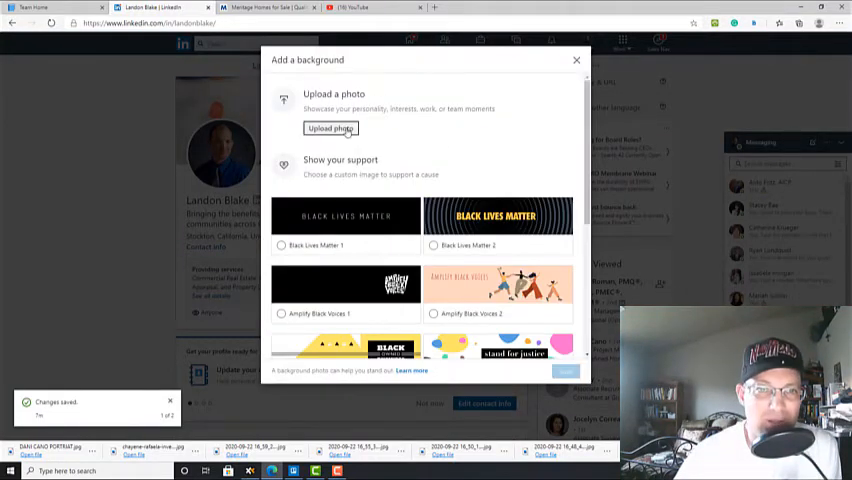
pyautogui.click(332, 128)
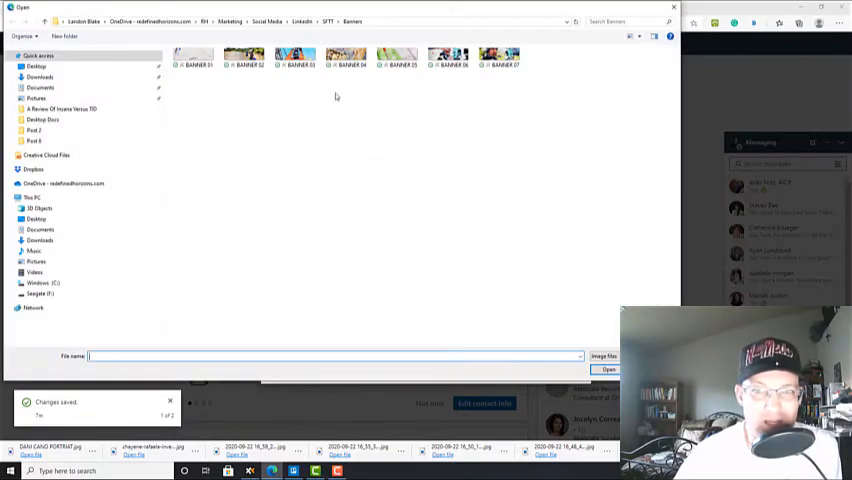
pyautogui.click(344, 56)
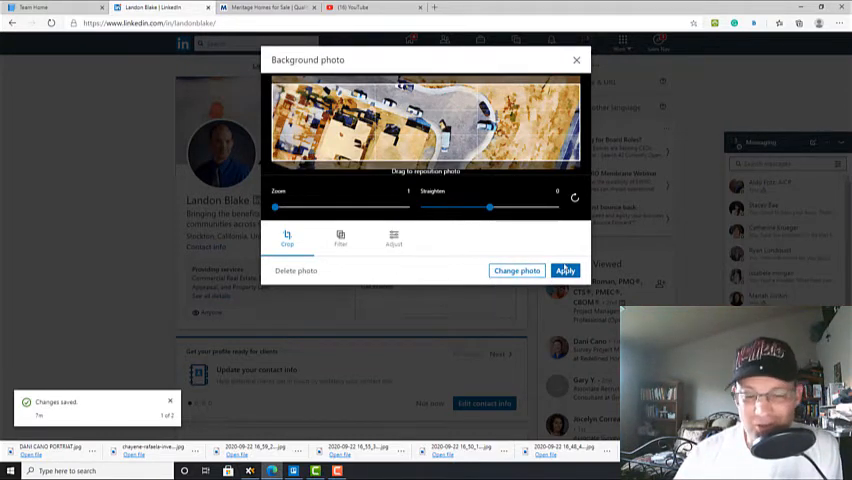
pyautogui.click(564, 270)
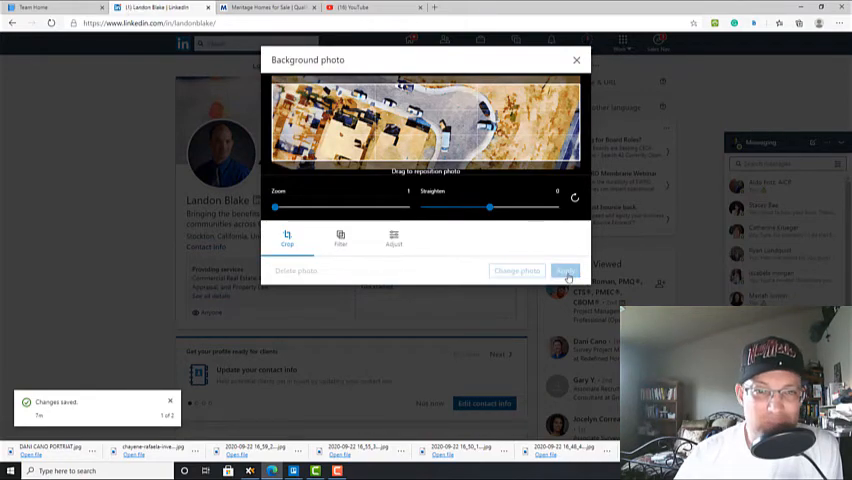
pyautogui.click(564, 270)
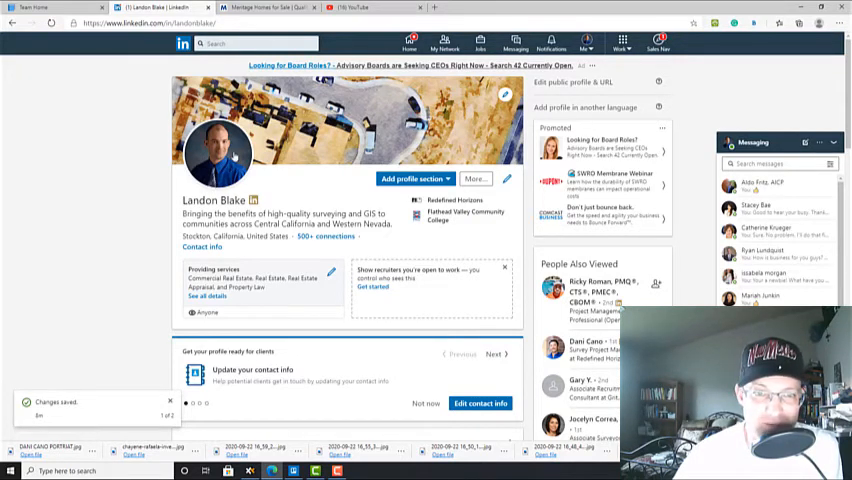
# List the Headlines folder in Details view and launch SAMPLE HEADLINES.docx
pyautogui.scroll(-3)
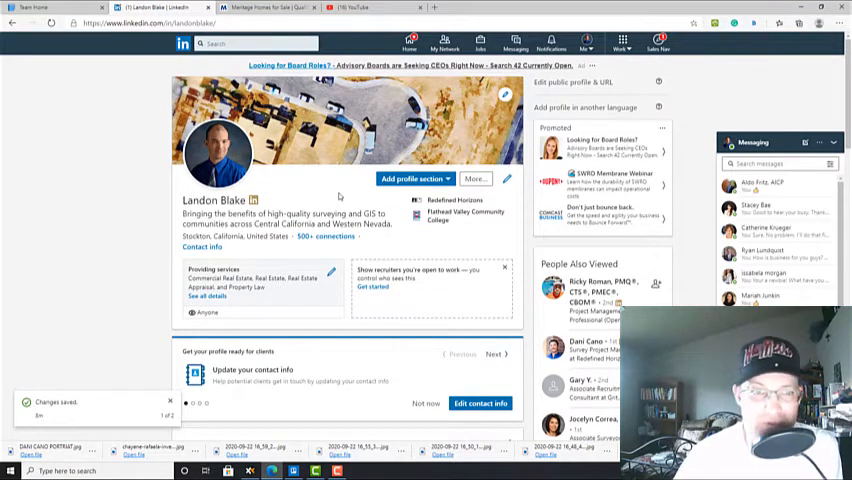
pyautogui.scroll(-3)
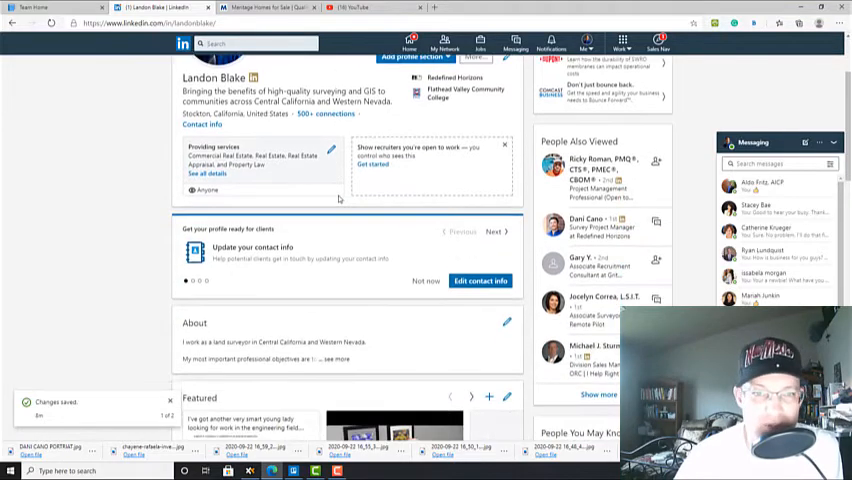
pyautogui.scroll(3)
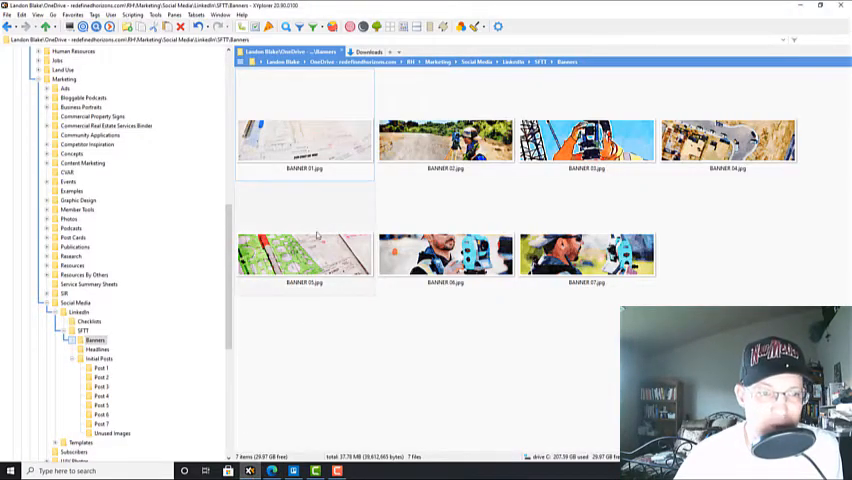
pyautogui.click(96, 348)
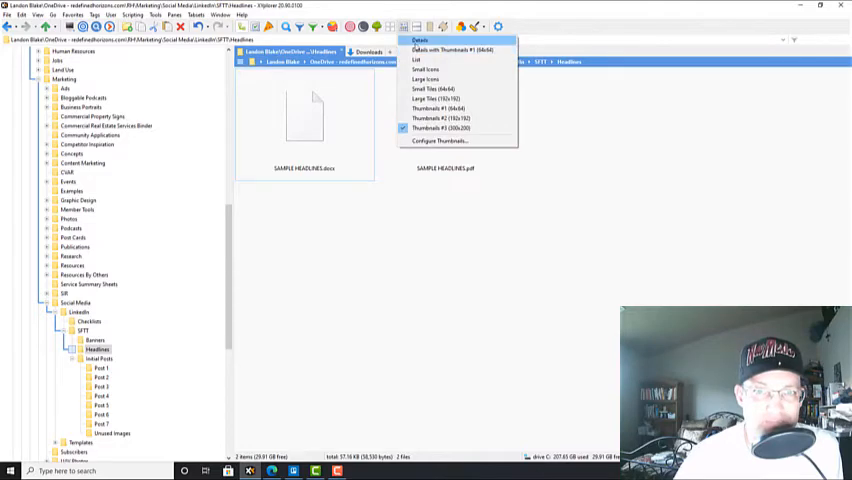
pyautogui.click(420, 40)
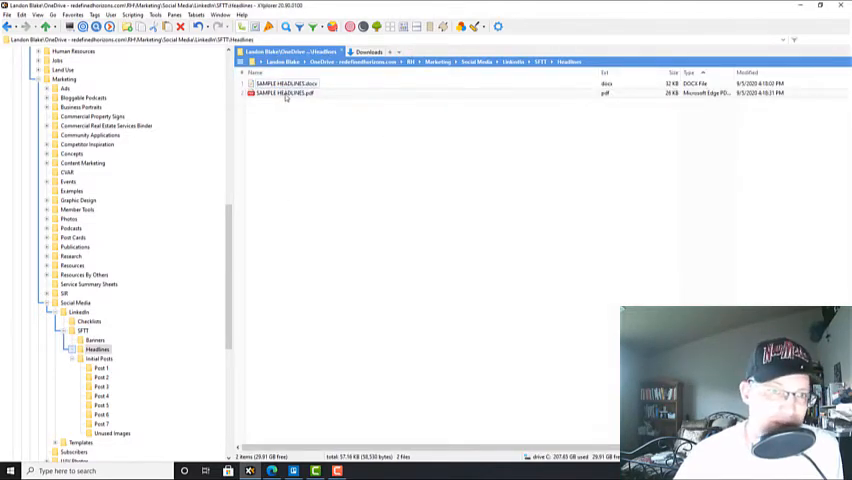
pyautogui.doubleClick(290, 92)
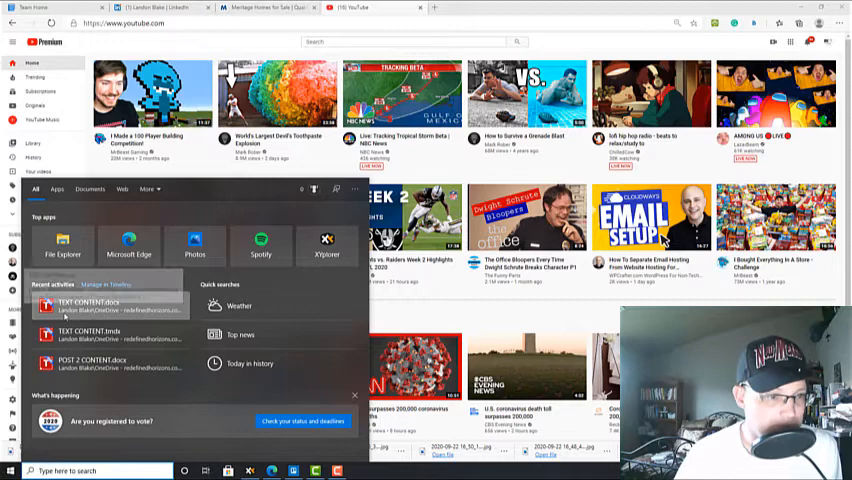
# Open SAMPLE HEADLINES.docx from the Headlines folder via File > Open in TextMaker
pyautogui.write('TE')
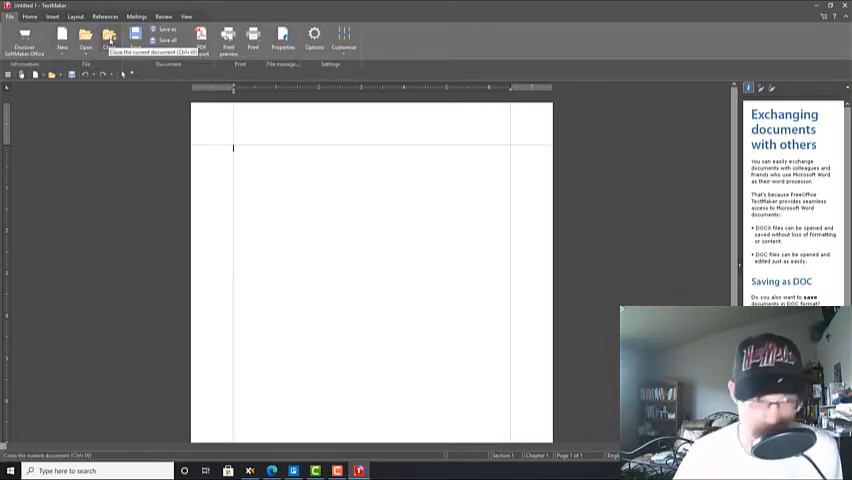
pyautogui.click(108, 36)
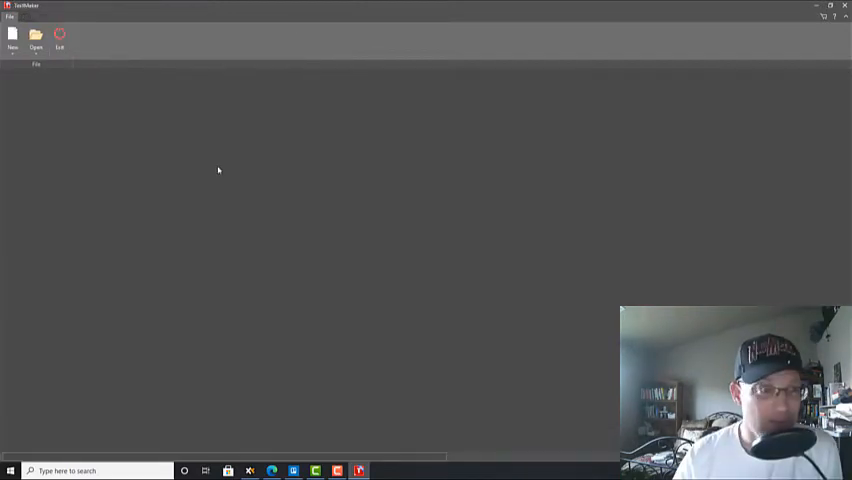
pyautogui.click(36, 38)
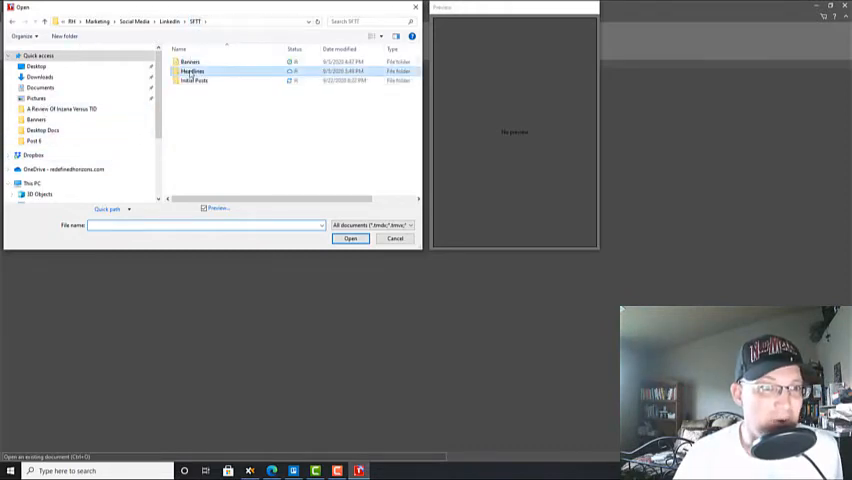
pyautogui.doubleClick(192, 72)
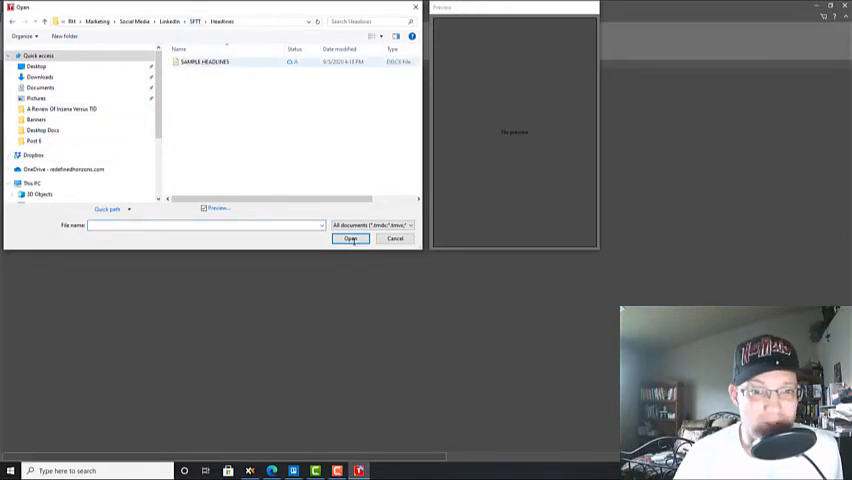
pyautogui.click(352, 240)
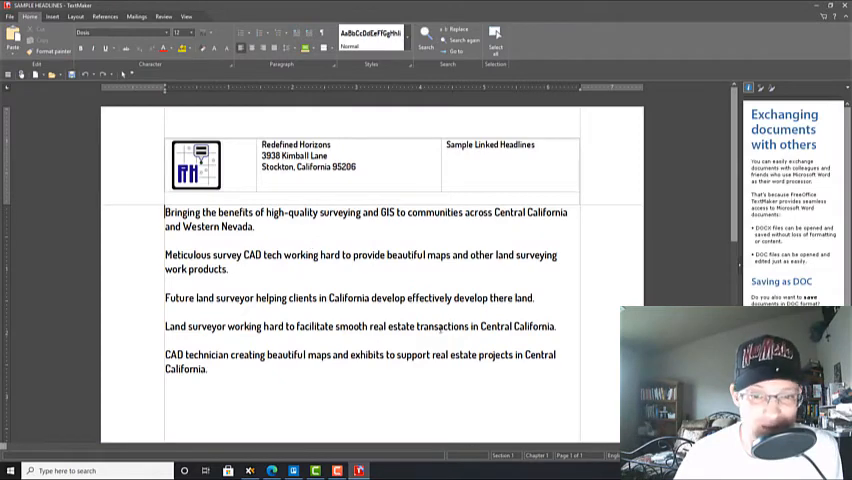
pyautogui.doubleClick(388, 296)
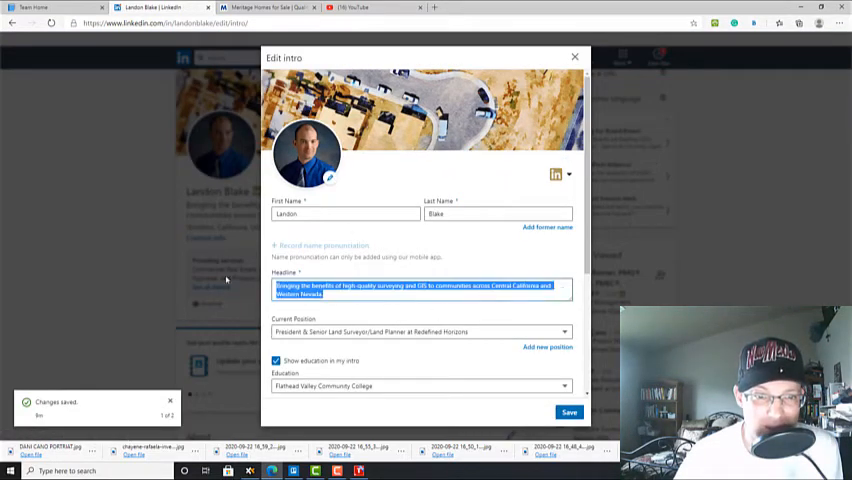
# Enter the headline 'Land surveyor working hard to facilitate smooth real estate transactions in Central C… and West…' and save it
pyautogui.write('Land surveyor working hard to facilitate smooth real estate transactions in Central California.')
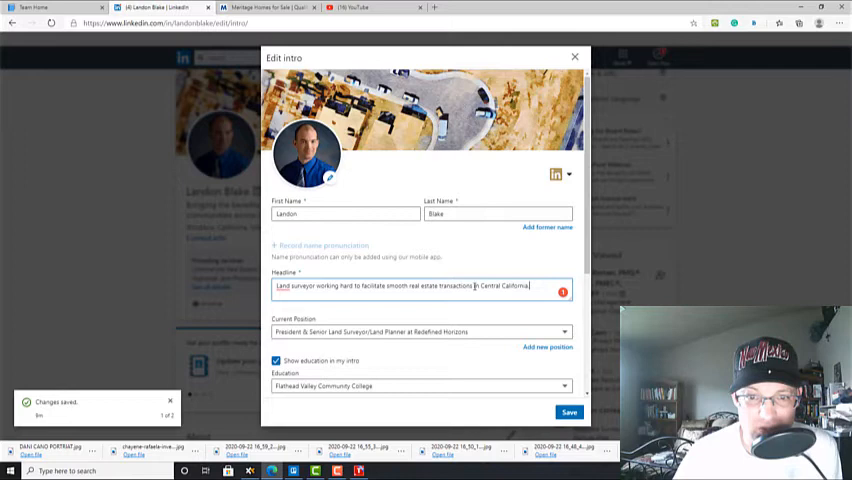
pyautogui.write('AND')
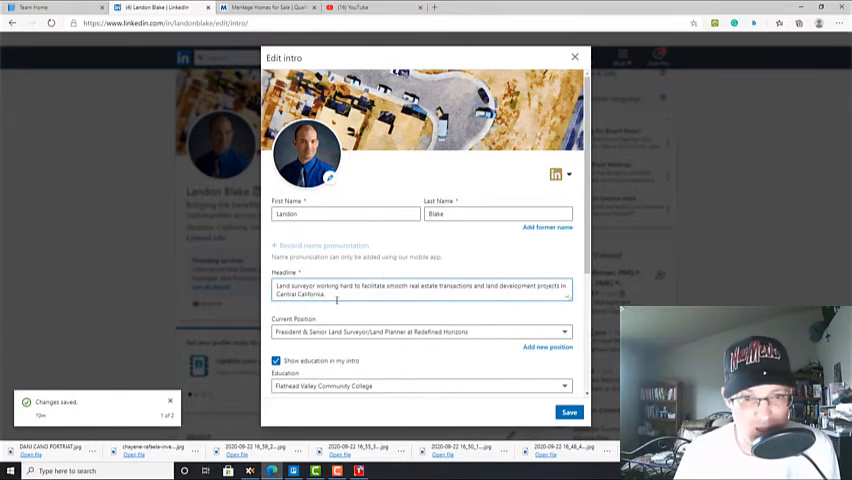
pyautogui.write('and Western Nevada')
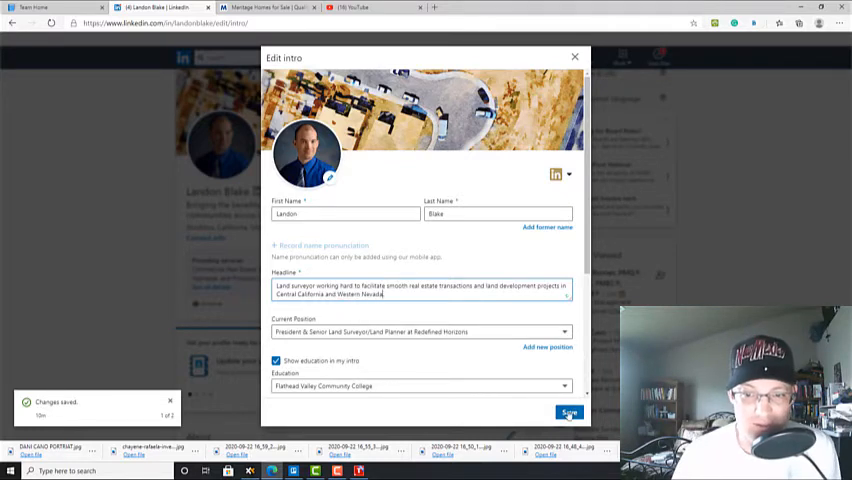
pyautogui.click(568, 412)
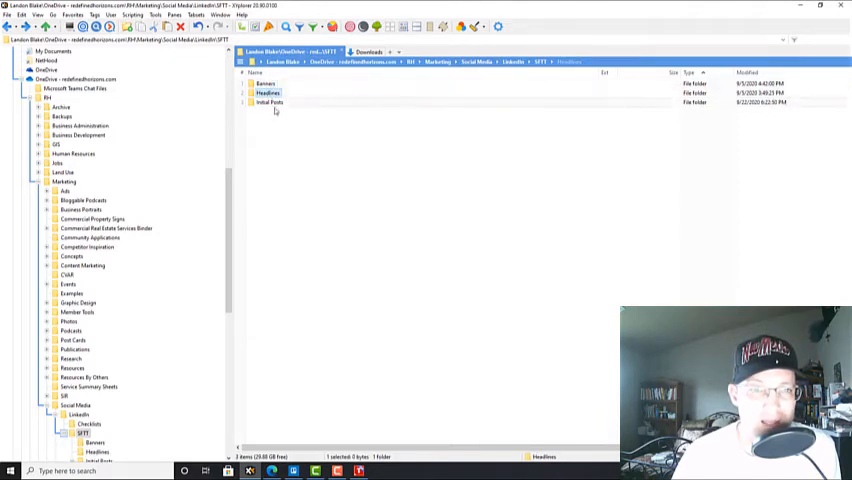
# Browse into Initial Posts, look inside the Post 5 folder, and return to the post list
pyautogui.doubleClick(268, 100)
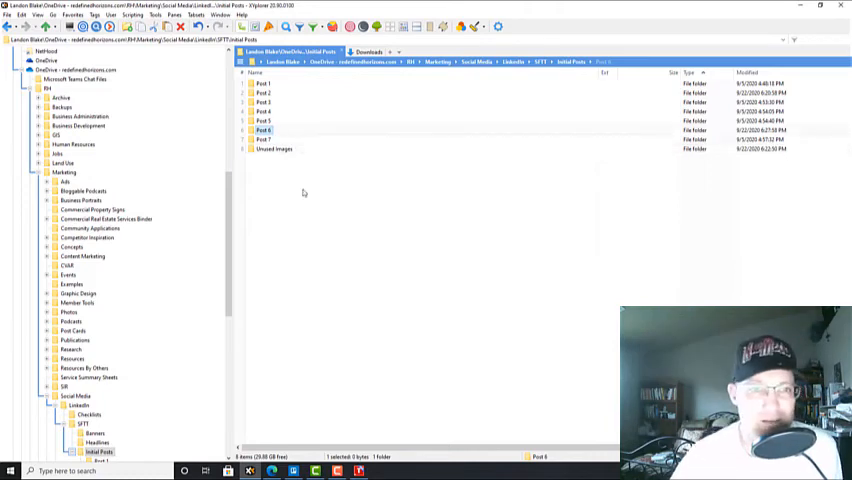
pyautogui.moveTo(312, 134)
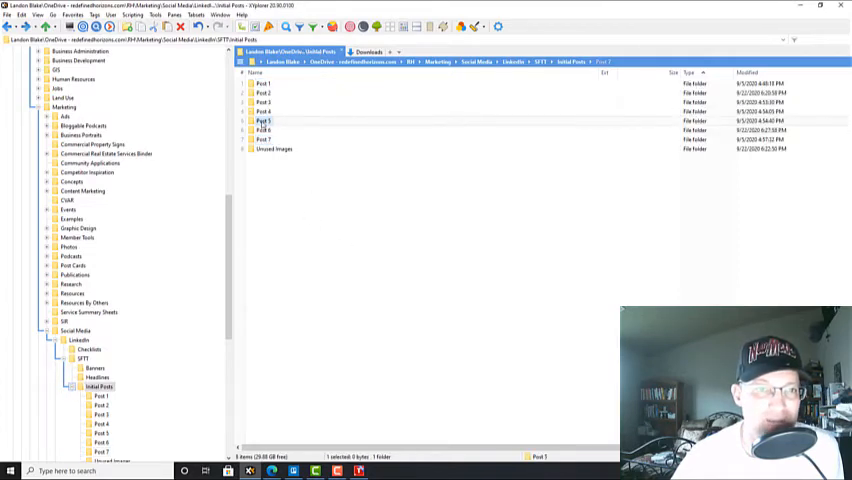
pyautogui.doubleClick(264, 120)
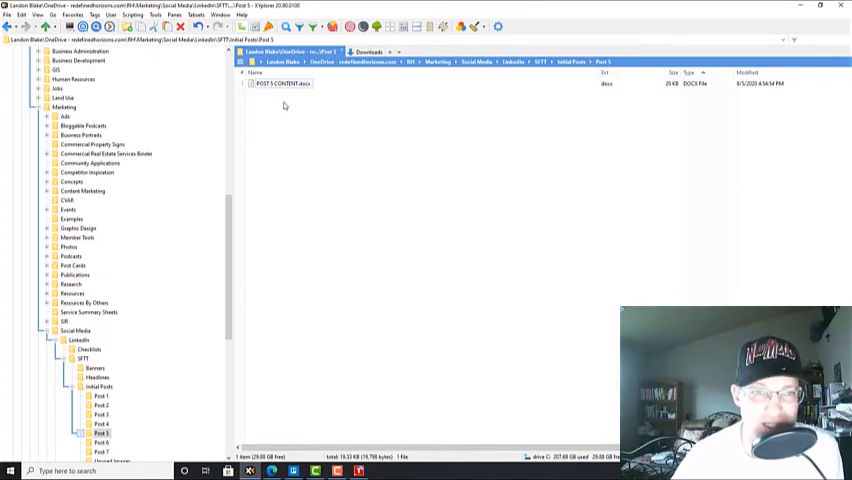
pyautogui.moveTo(284, 118)
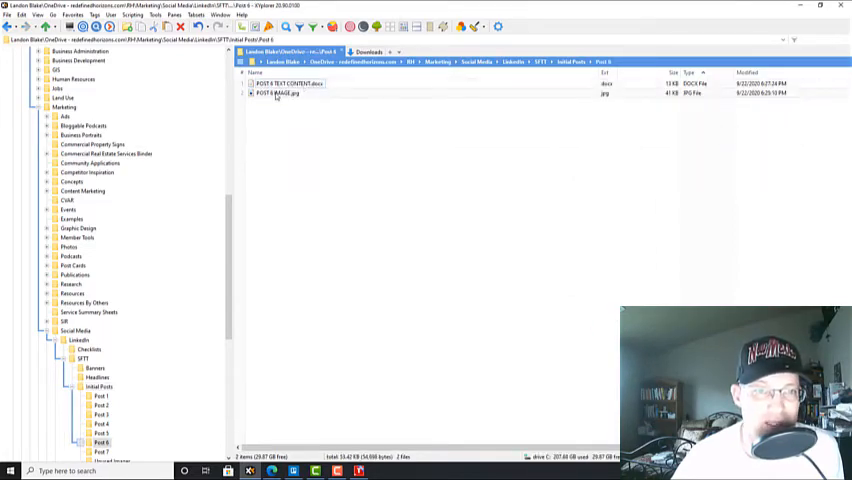
pyautogui.doubleClick(282, 92)
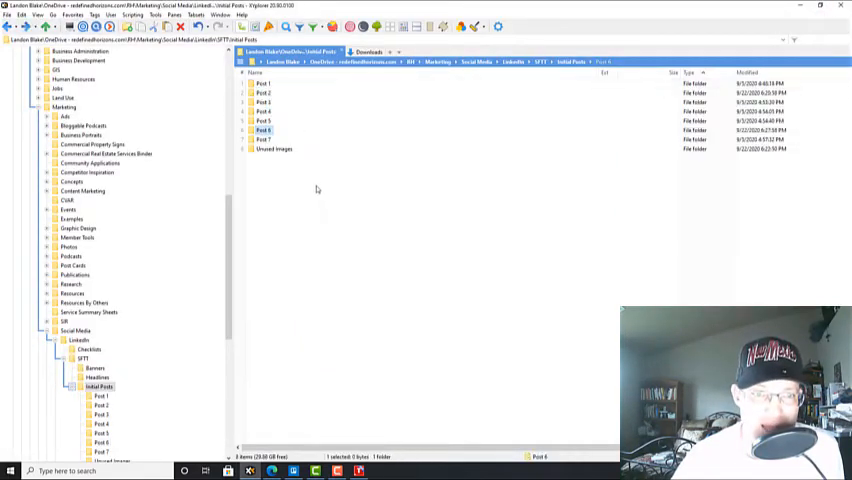
# Enter the Post 7 folder and launch POST 7 CONTENT.docx
pyautogui.click(264, 140)
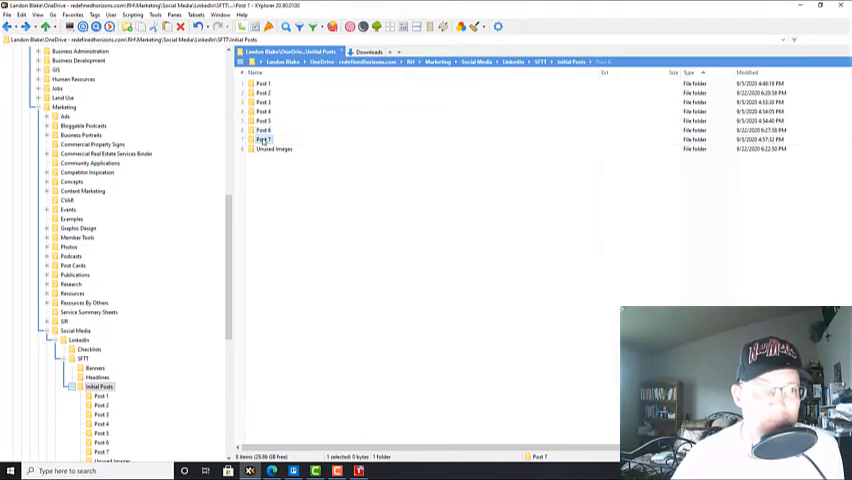
pyautogui.doubleClick(264, 140)
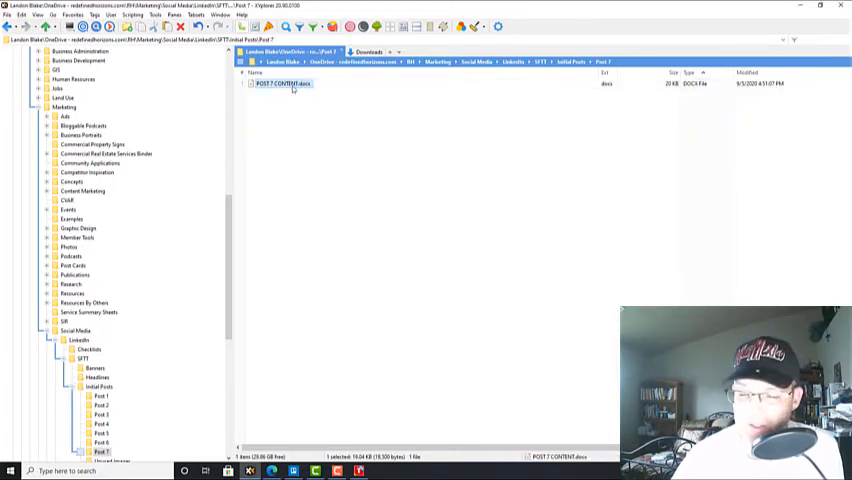
pyautogui.doubleClick(284, 84)
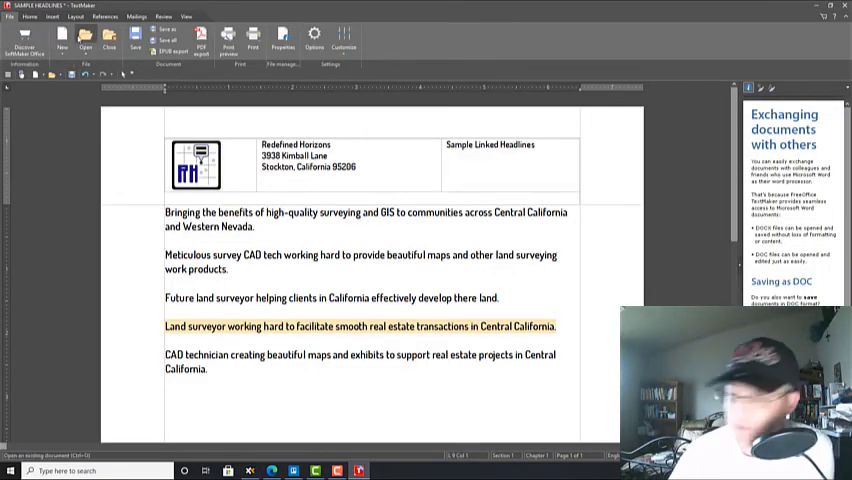
# Preview POST 7 CONTENT in the Open dialog, then close the headlines document without saving
pyautogui.click(84, 36)
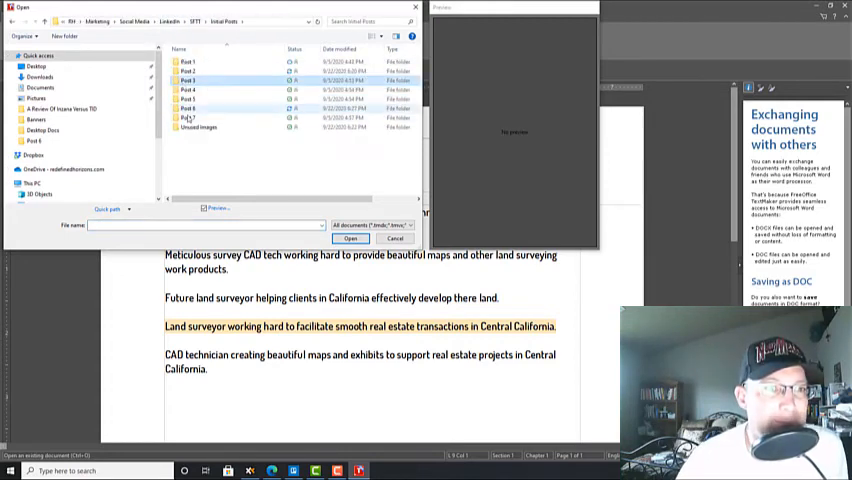
pyautogui.doubleClick(188, 116)
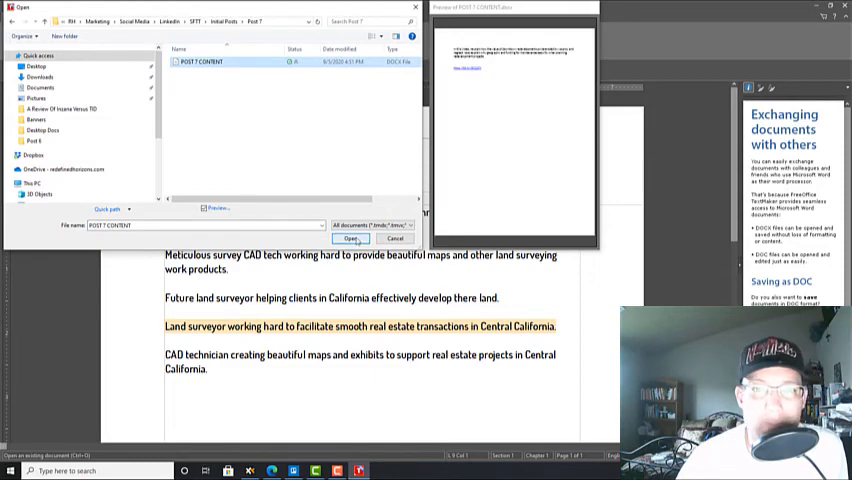
pyautogui.click(352, 240)
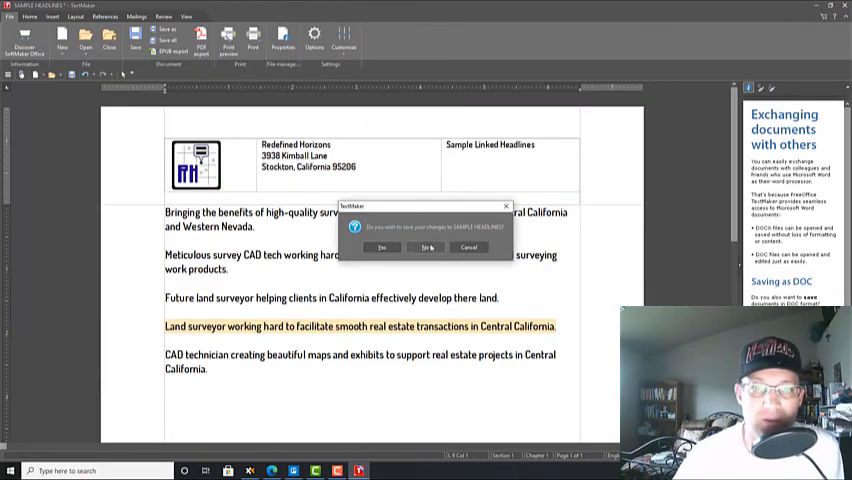
pyautogui.click(428, 248)
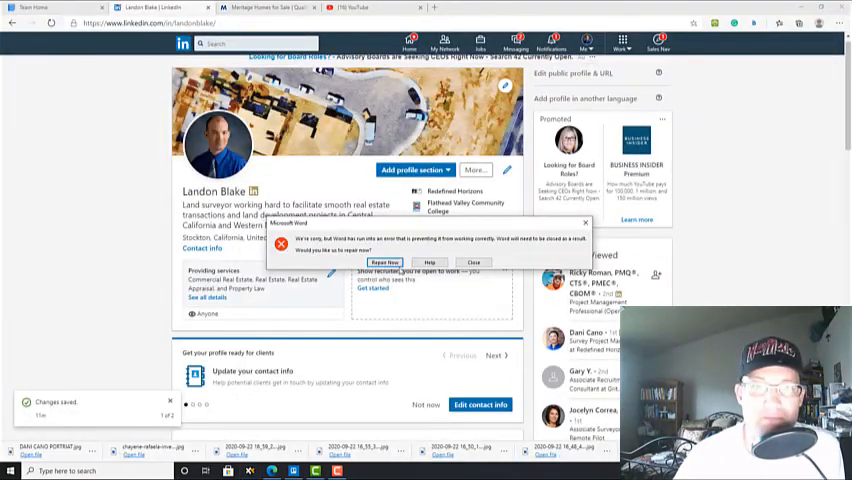
# Leave the profile page and publish the downtown redevelopment video post with its description and link
pyautogui.click(472, 262)
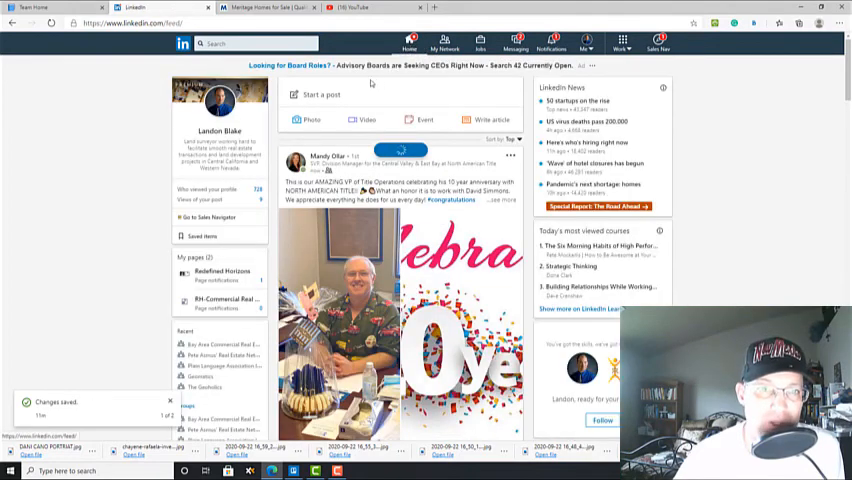
pyautogui.click(322, 94)
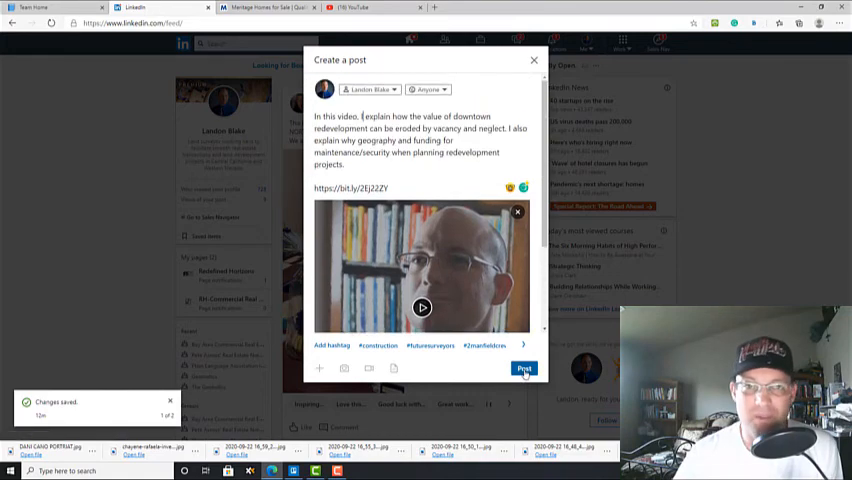
pyautogui.click(524, 368)
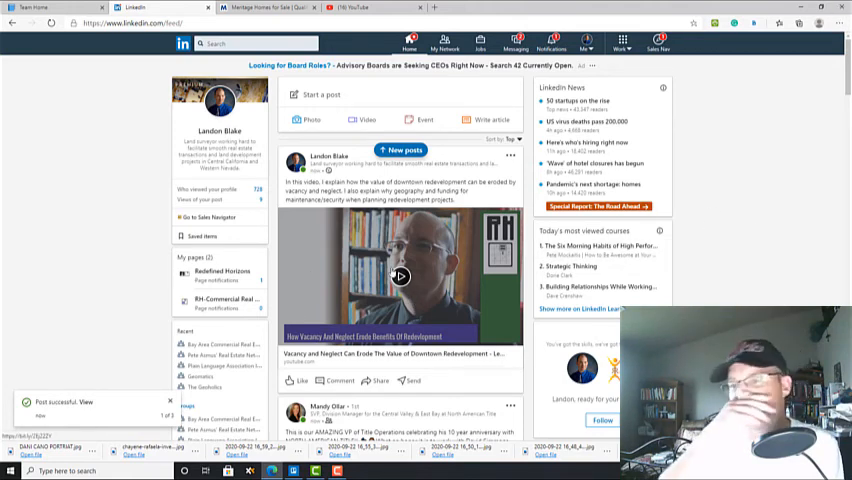
pyautogui.moveTo(736, 244)
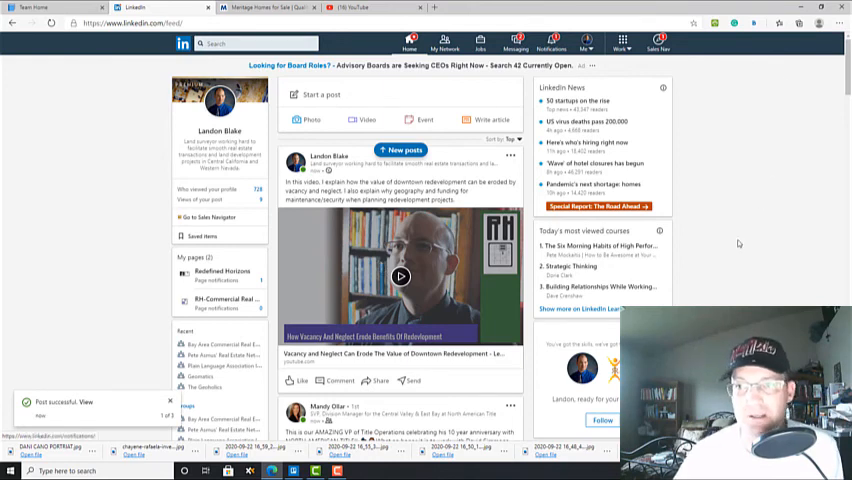
pyautogui.moveTo(224, 8)
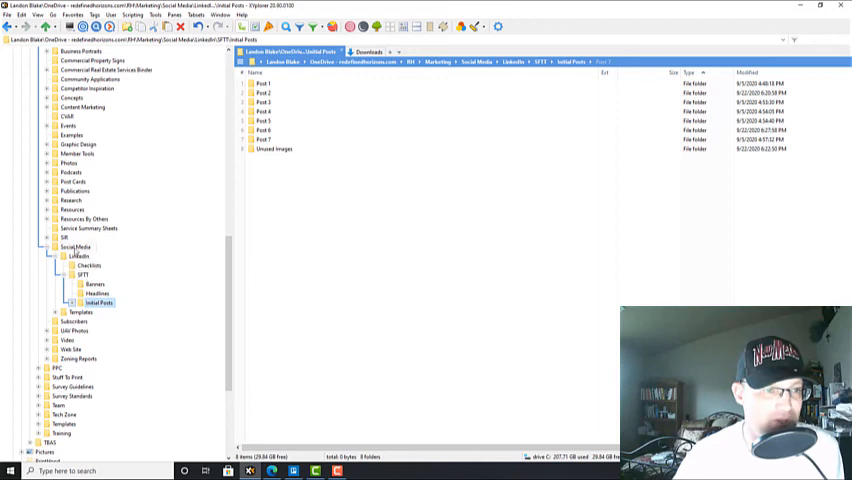
pyautogui.click(82, 274)
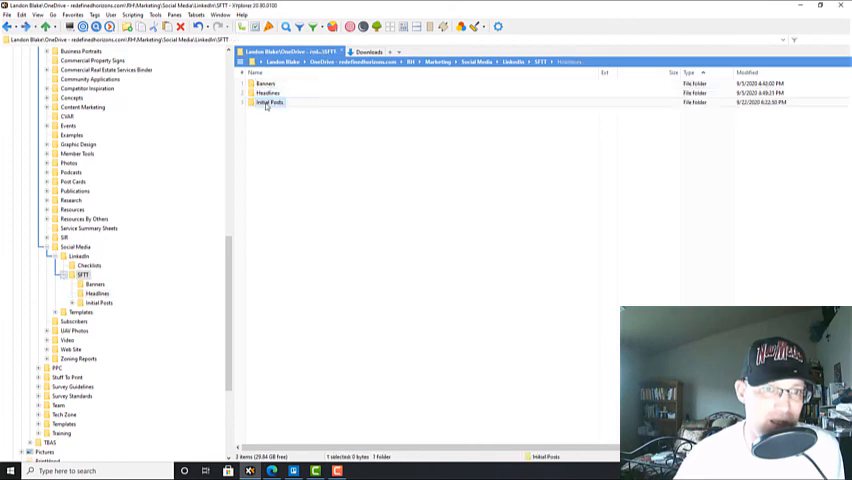
pyautogui.doubleClick(272, 102)
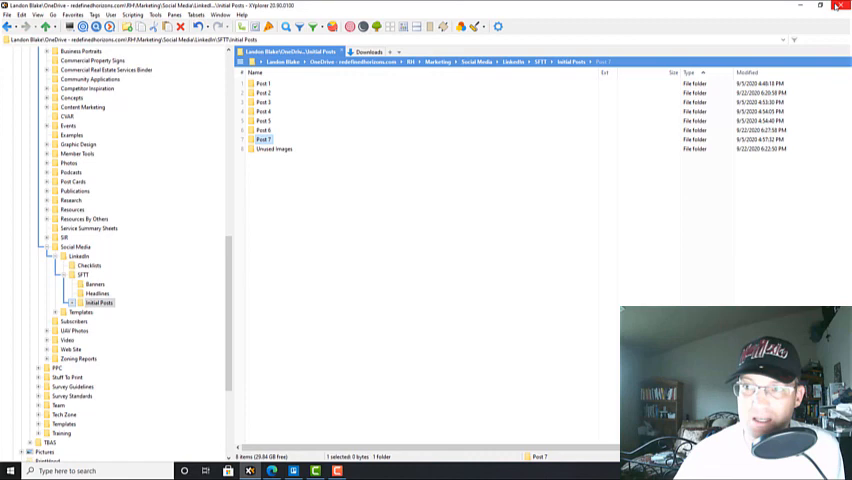
pyautogui.moveTo(298, 280)
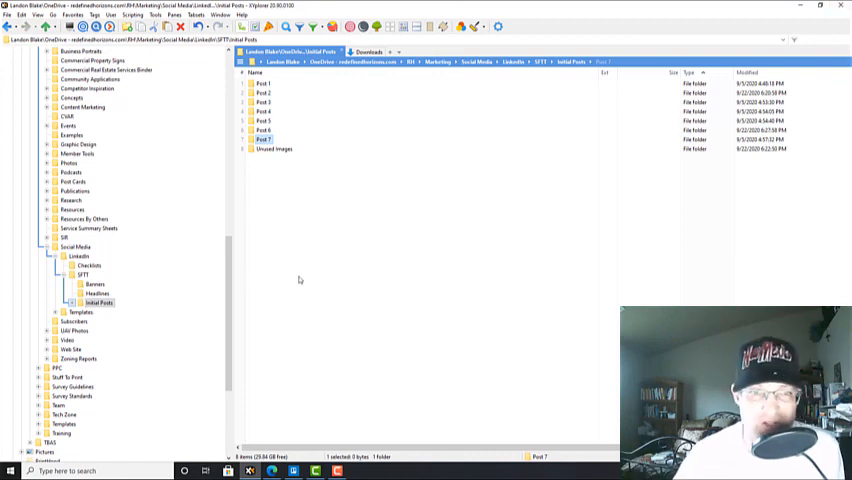